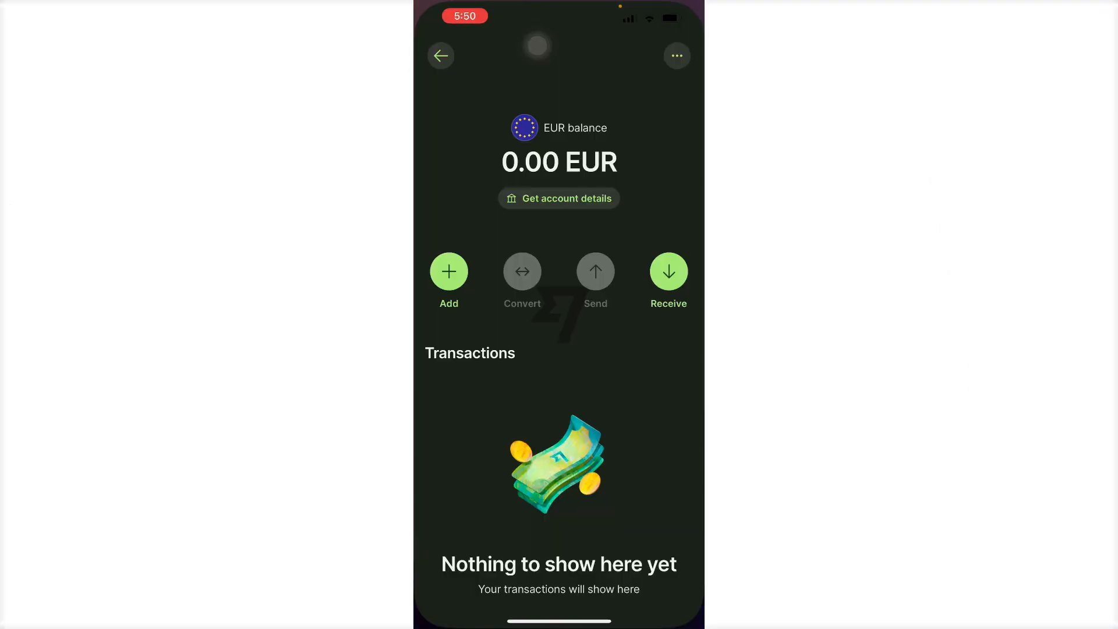
# - Start adding money to the EUR balance and enter 20 EUR, paid in Euro
pyautogui.click(441, 56)
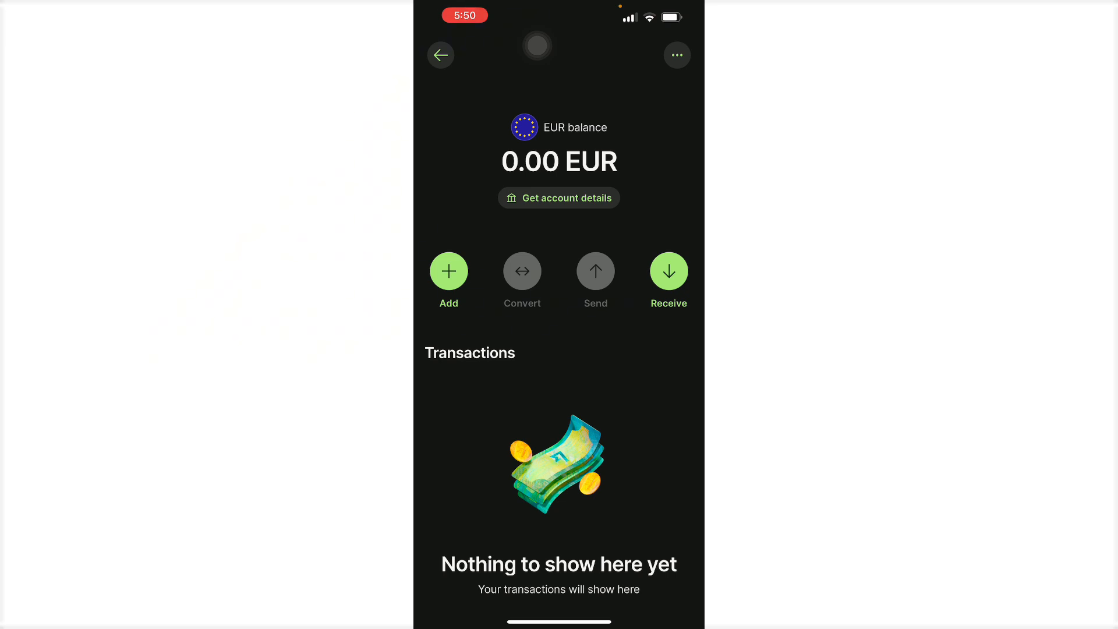
pyautogui.click(448, 272)
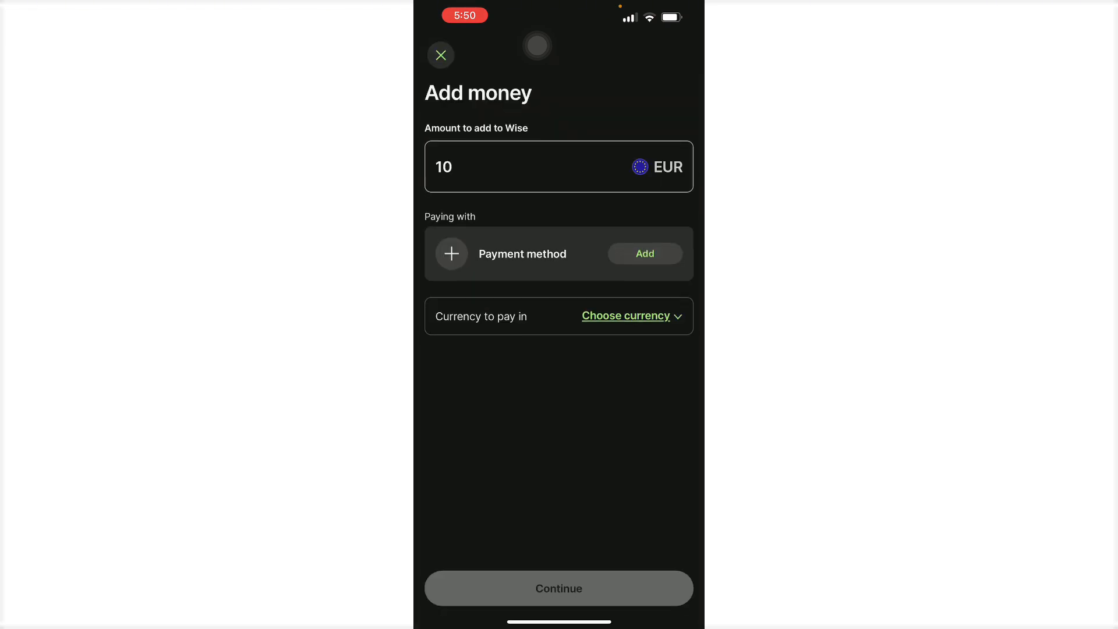
pyautogui.click(559, 167)
pyautogui.write('20')
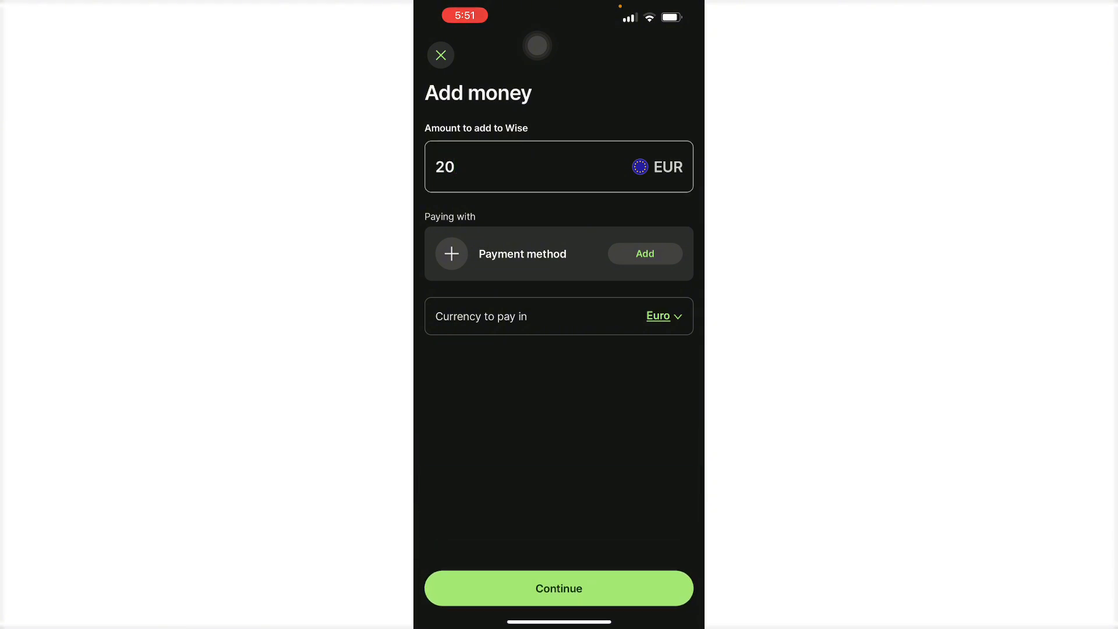
# - Change the currency to pay in to USD – US Dollar for the 20 EUR top-up
pyautogui.click(659, 315)
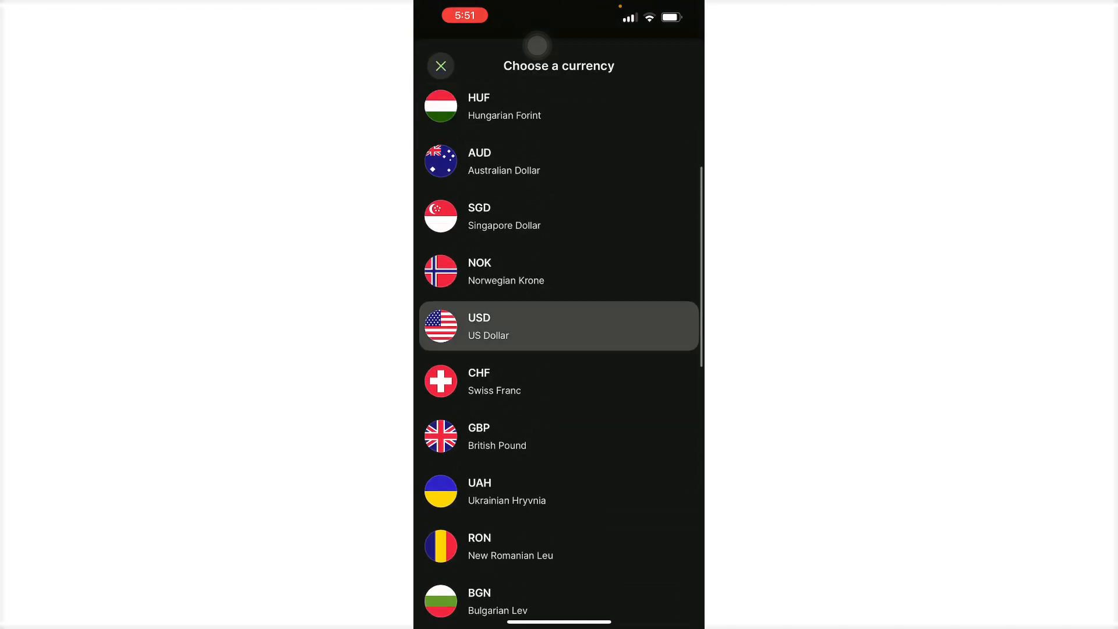
pyautogui.click(559, 326)
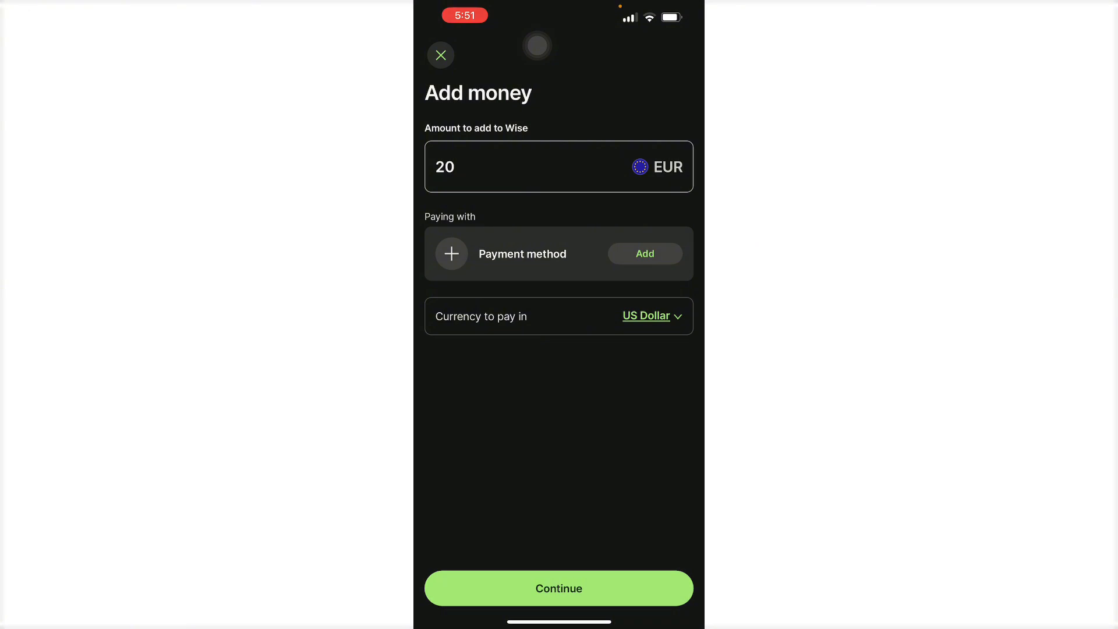
# - Open 'How do you want to pay?' and browse the payment methods and their USD fees
pyautogui.click(644, 253)
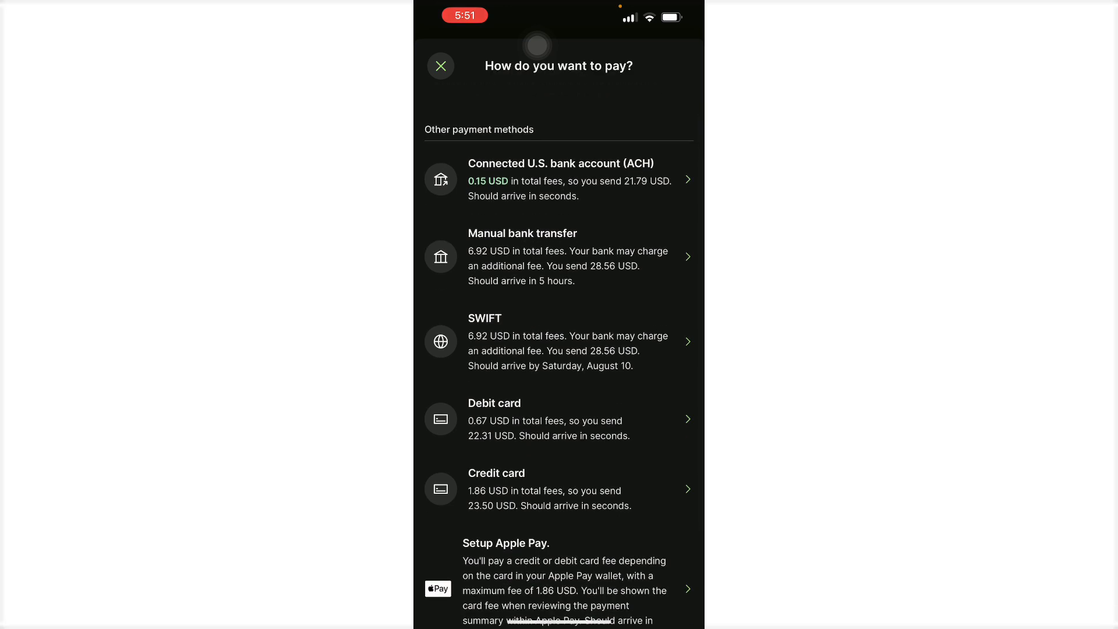
pyautogui.scroll(-3)
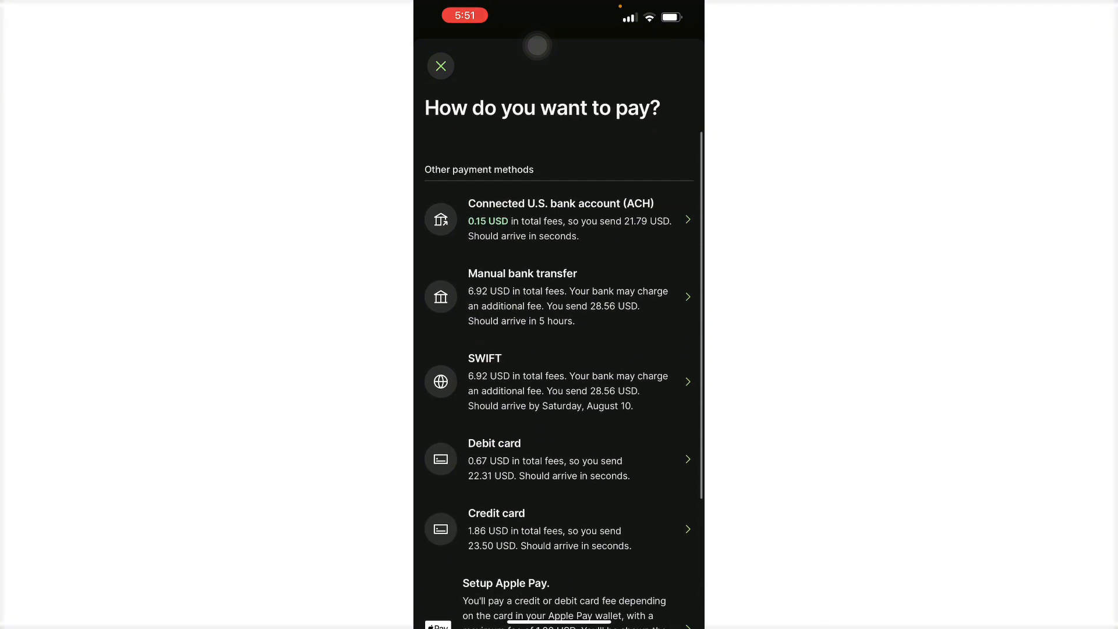
# - Pay via Connected U.S. bank account (ACH) at 21.79 USD, then exit to Home
pyautogui.click(558, 219)
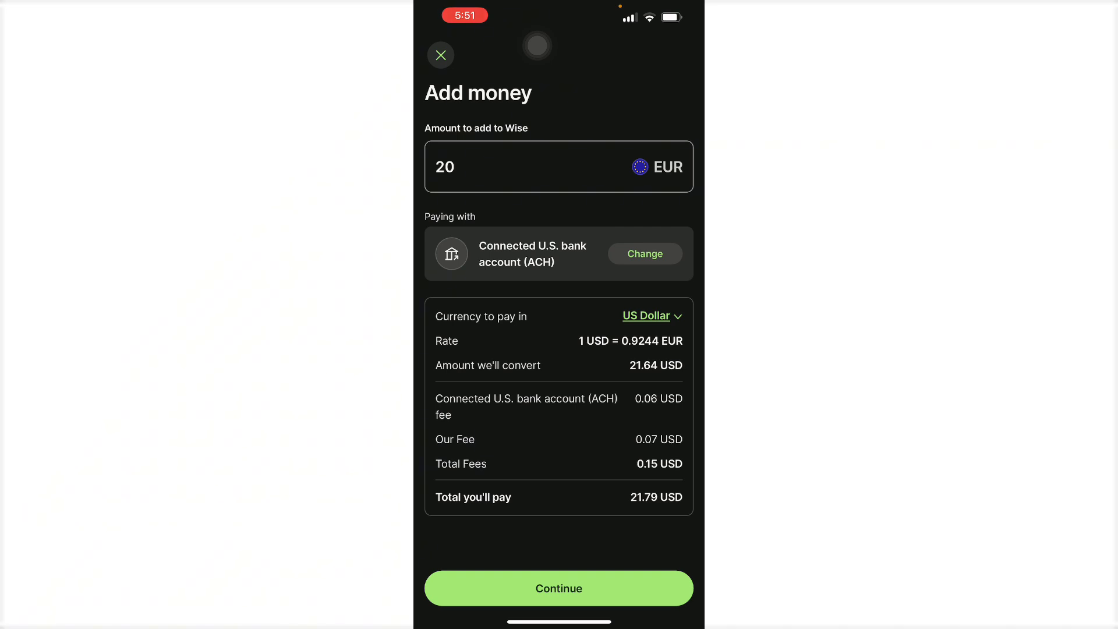
pyautogui.click(559, 588)
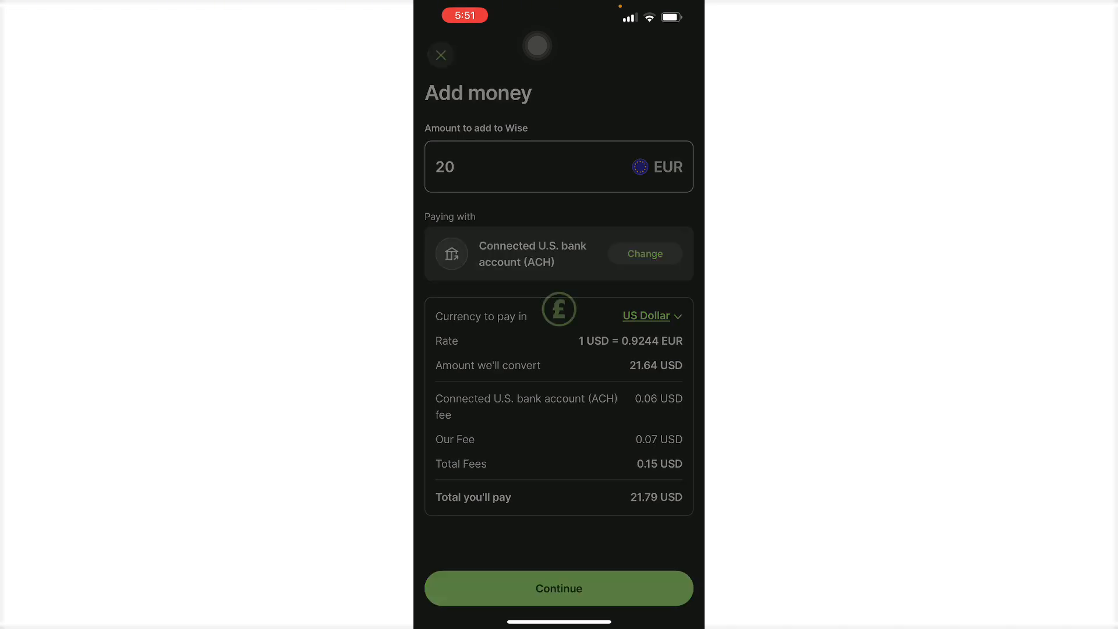
pyautogui.click(559, 587)
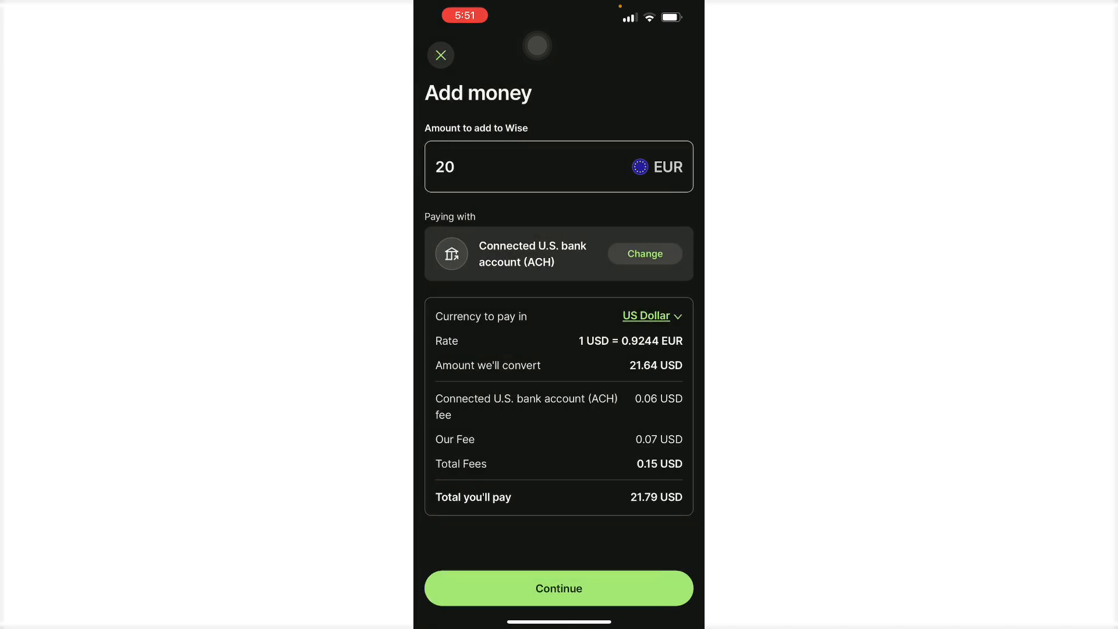
pyautogui.click(441, 54)
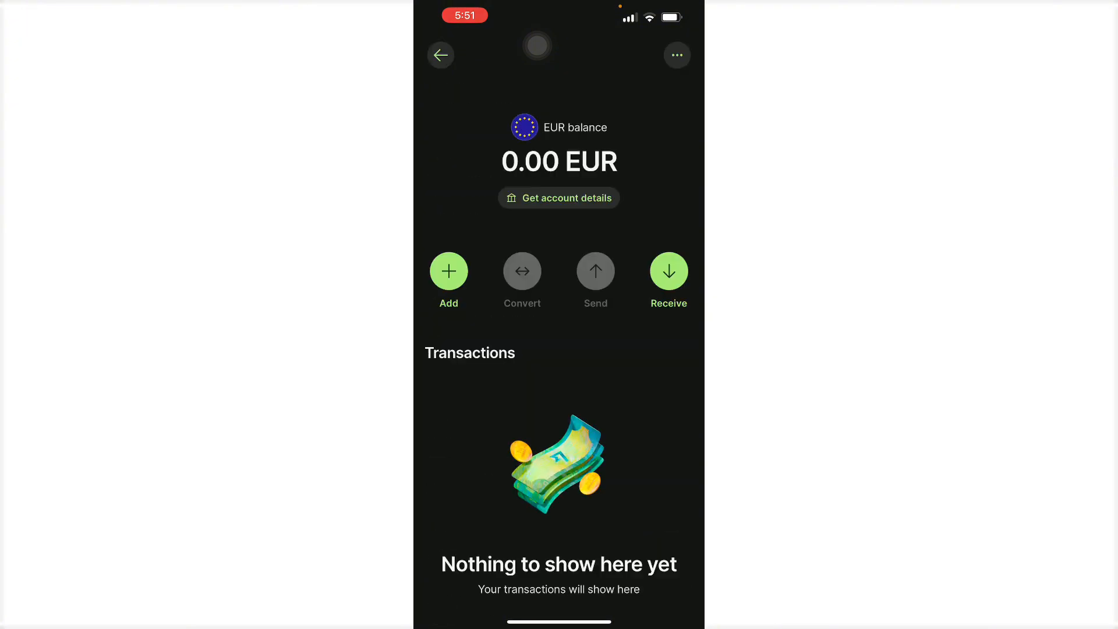
pyautogui.click(441, 55)
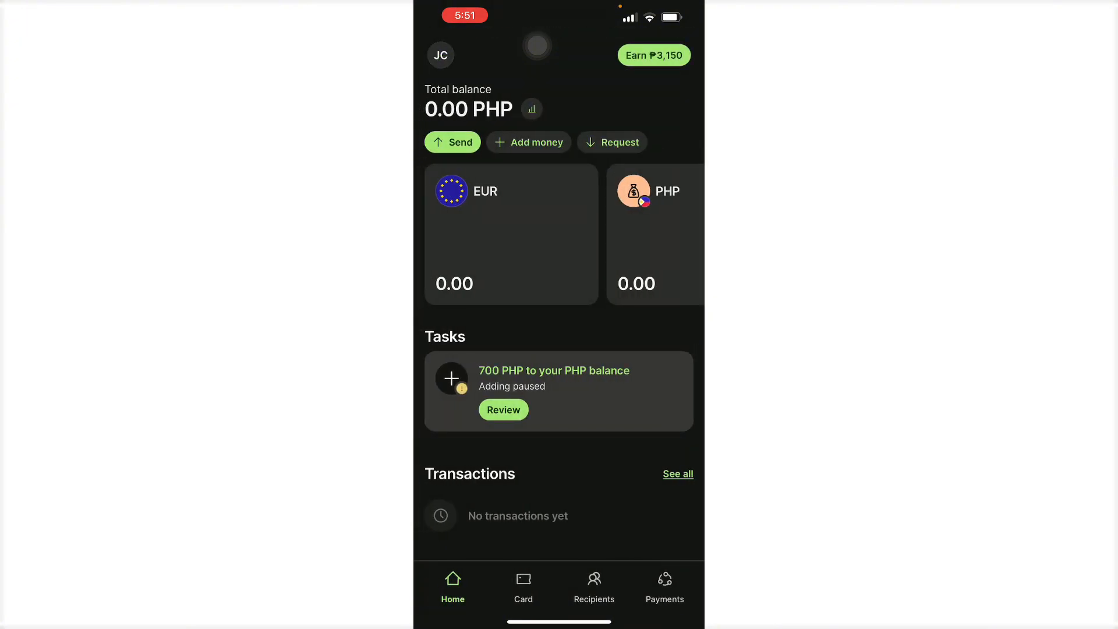